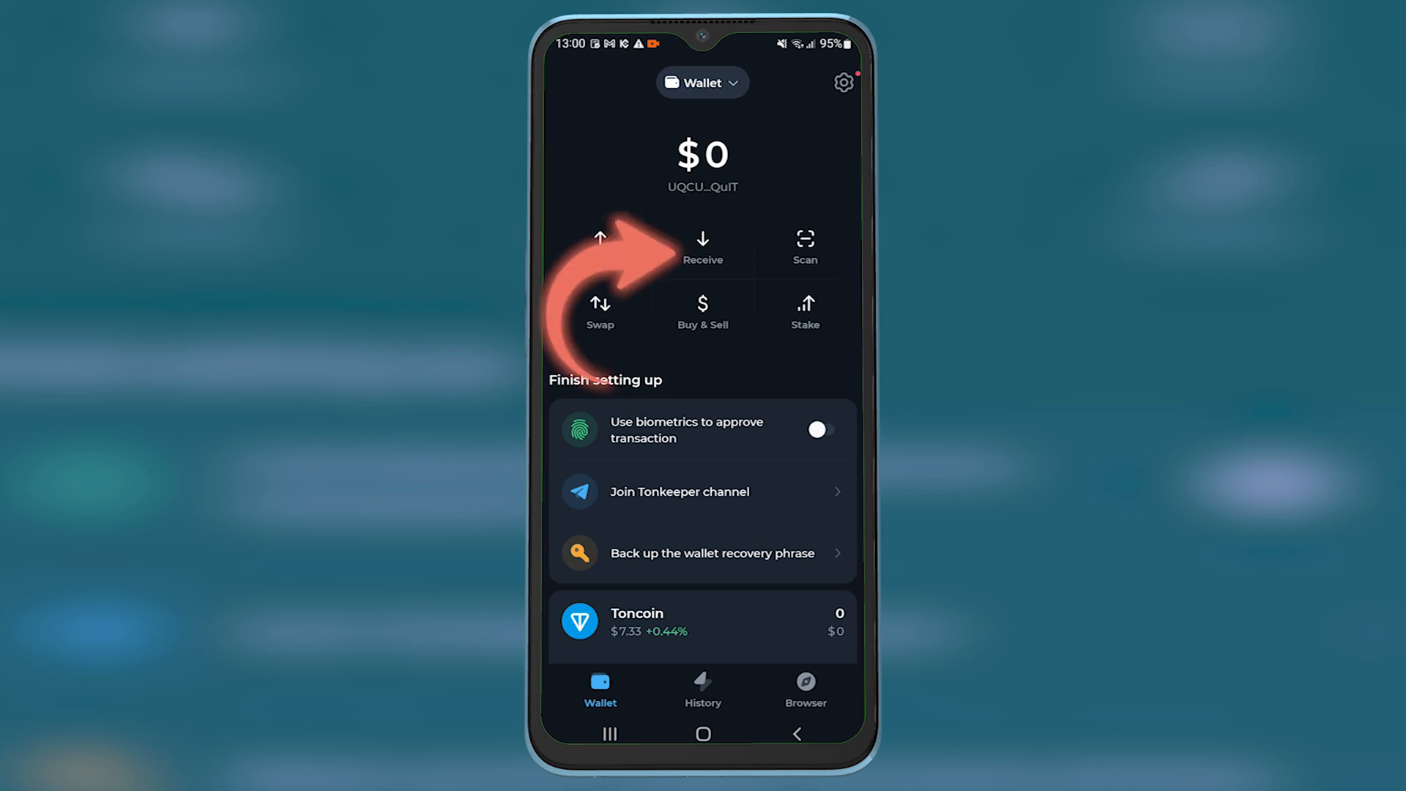
Show the Tonkeeper wallet's receiving address via Receive
click(702, 245)
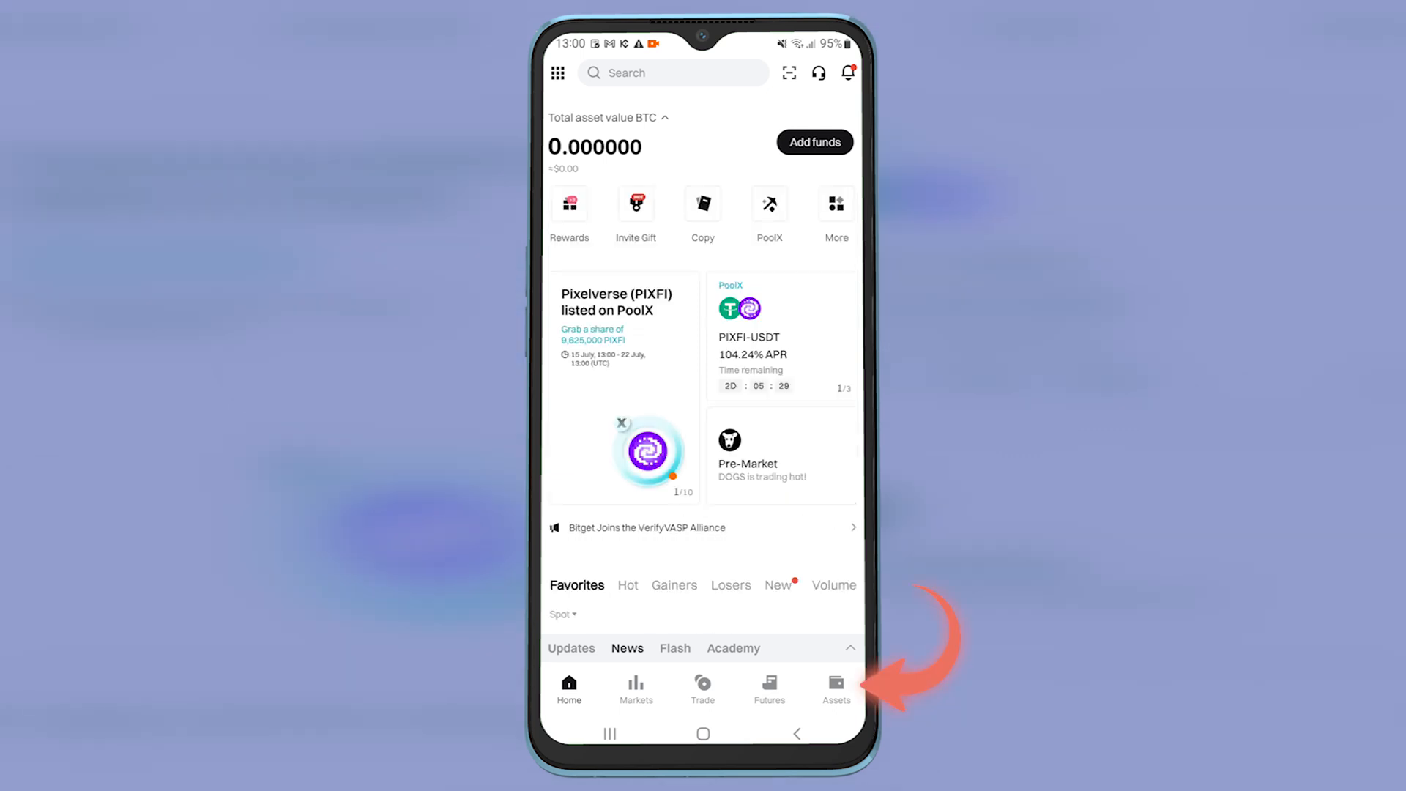
Go to Bitget's Assets overview to reach the withdrawal coin list
click(837, 685)
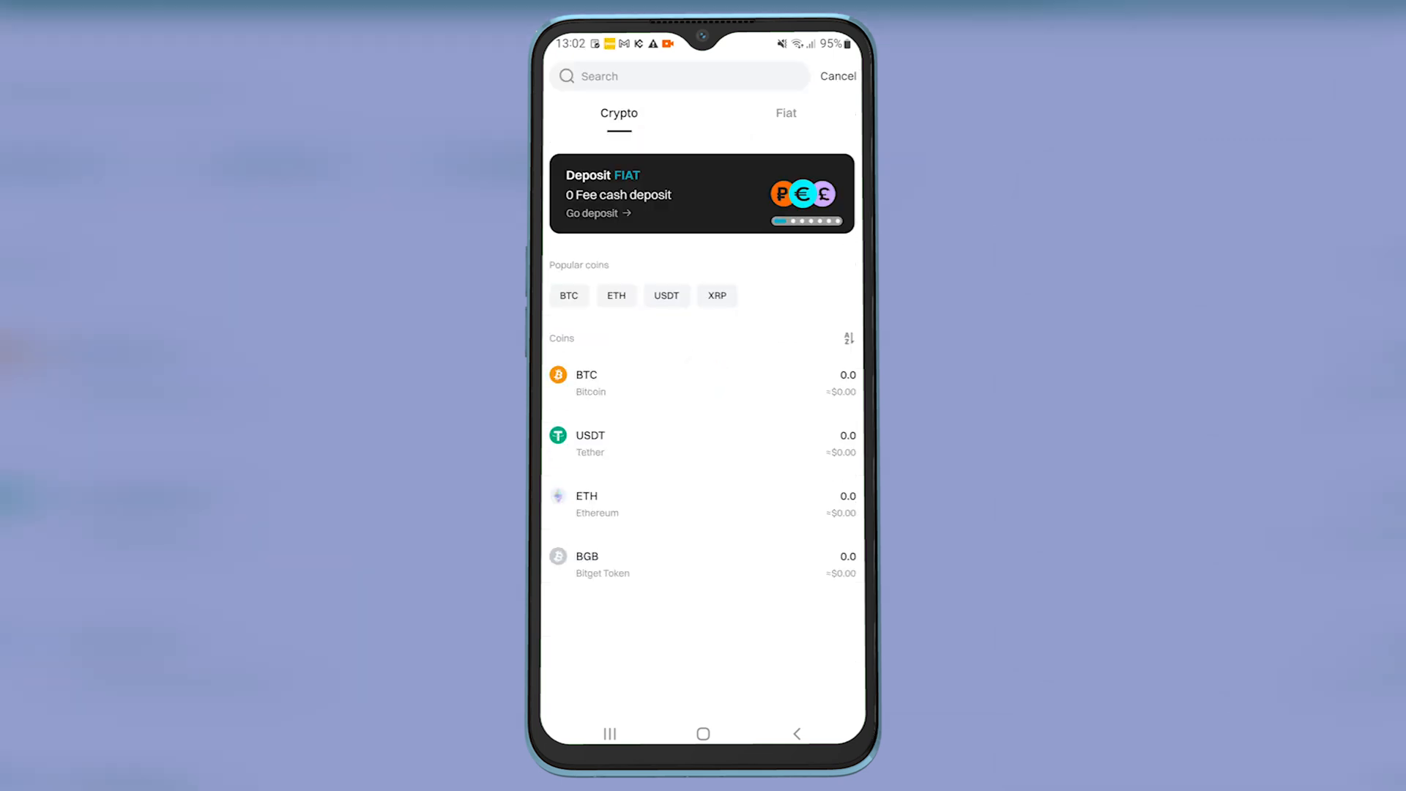
Search 'toncoin', select TONCOIN, and choose On-chain withdrawal
text(ton)
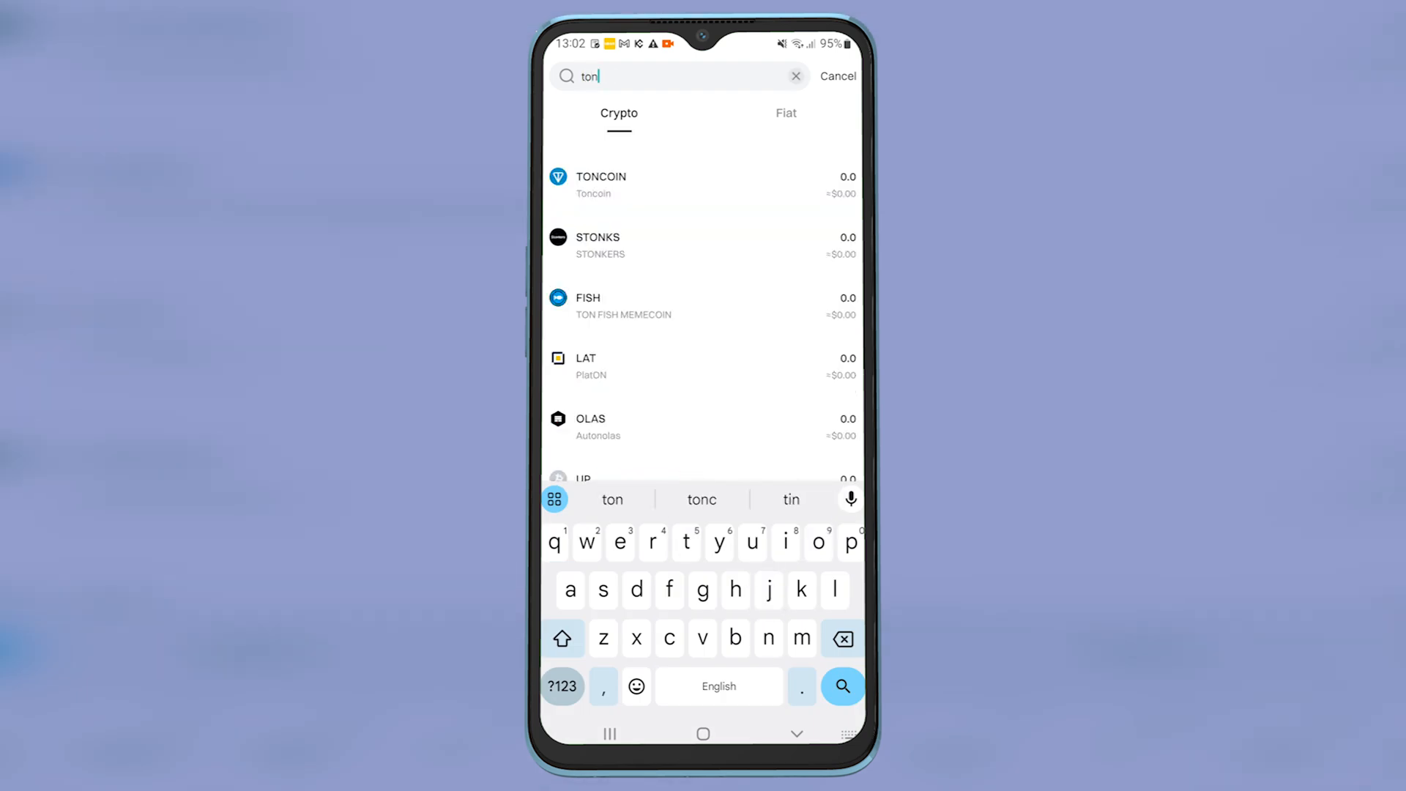
text(coin)
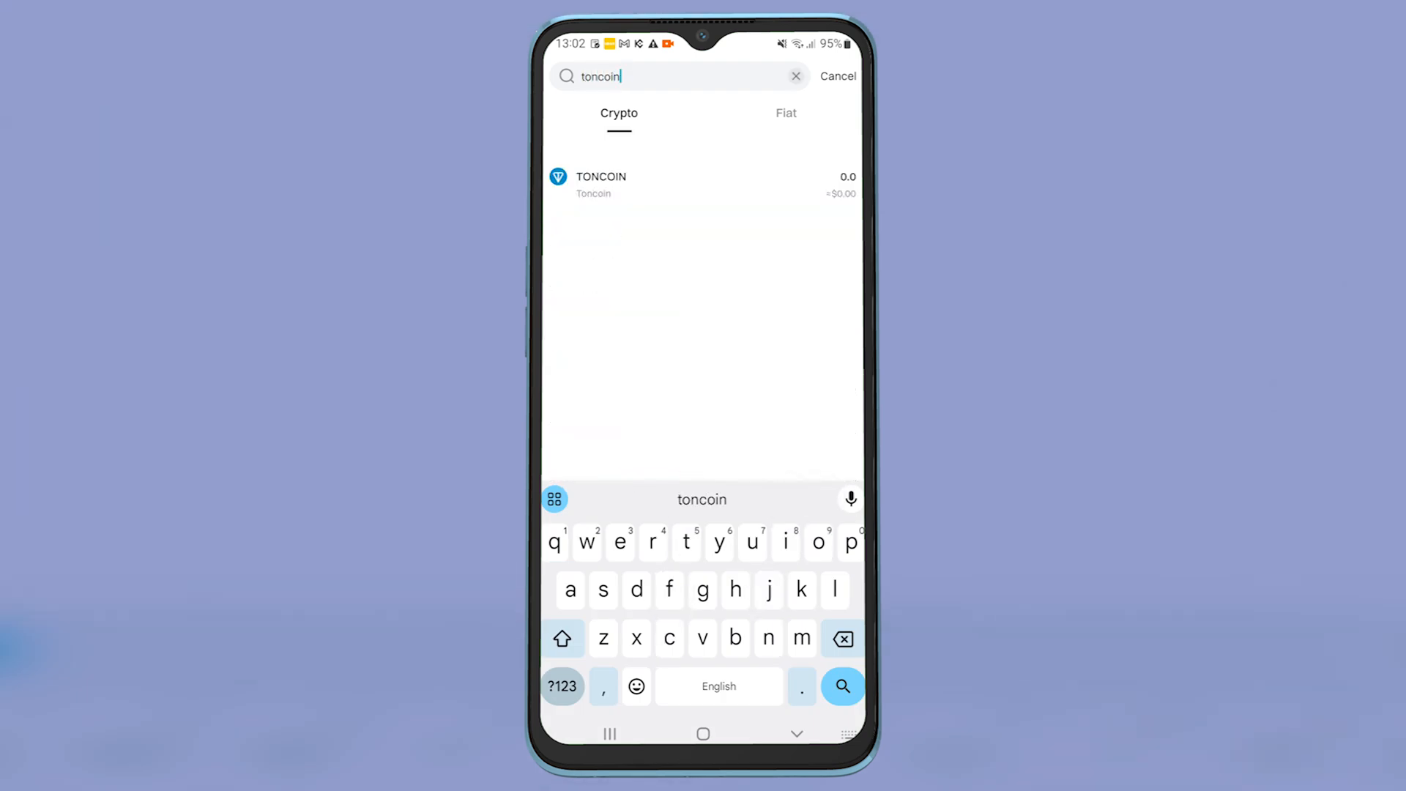
click(630, 181)
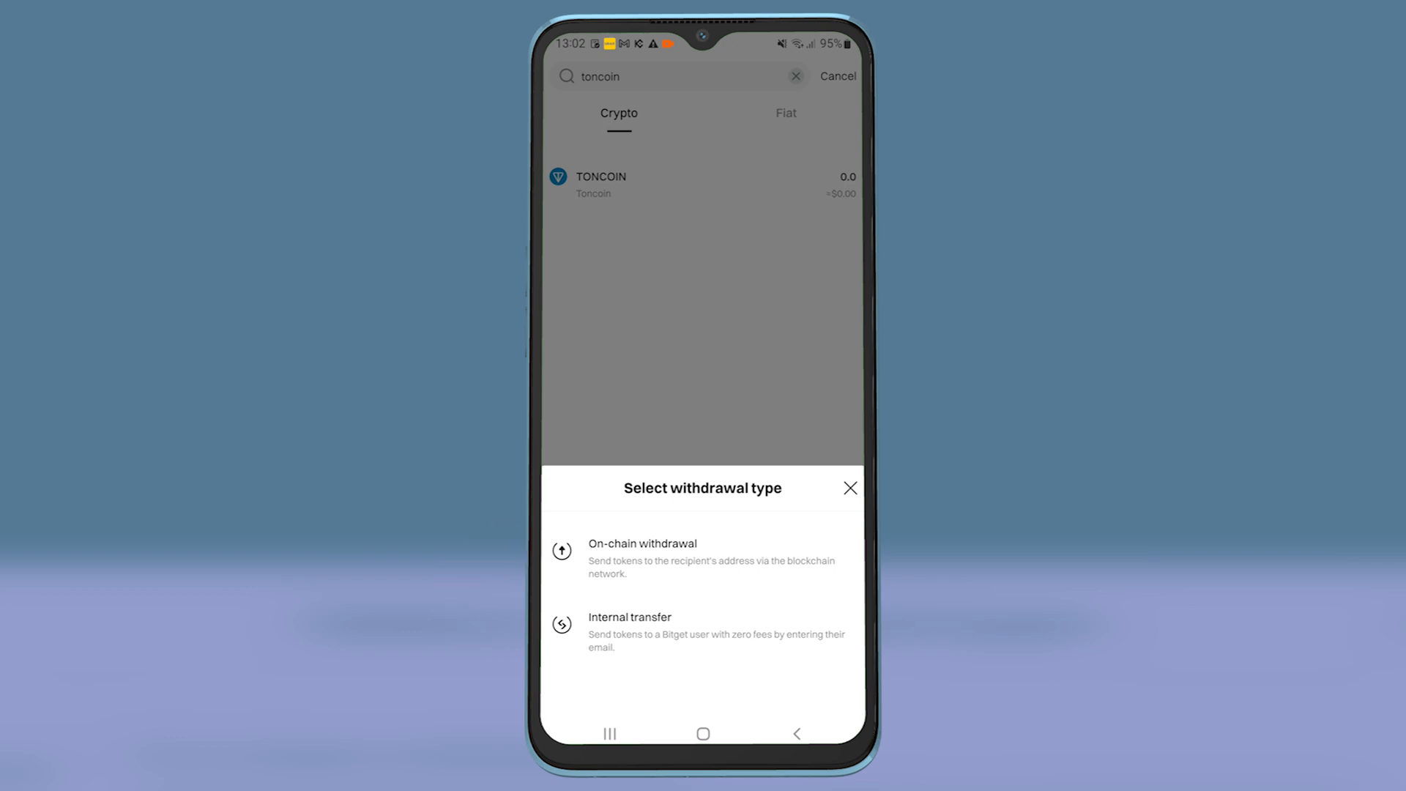
click(643, 544)
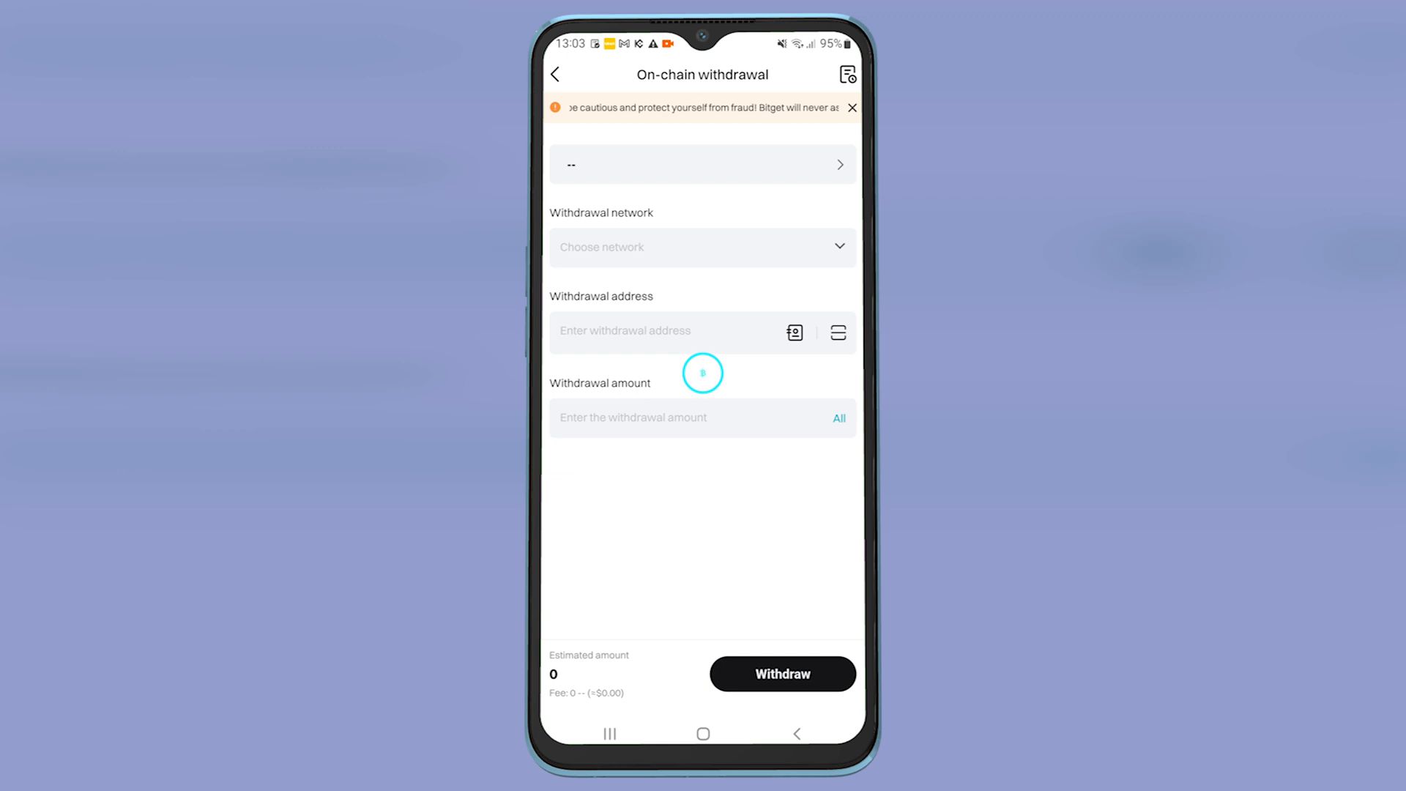
Paste the copied Tonkeeper address into the TON-network withdrawal address field
click(702, 164)
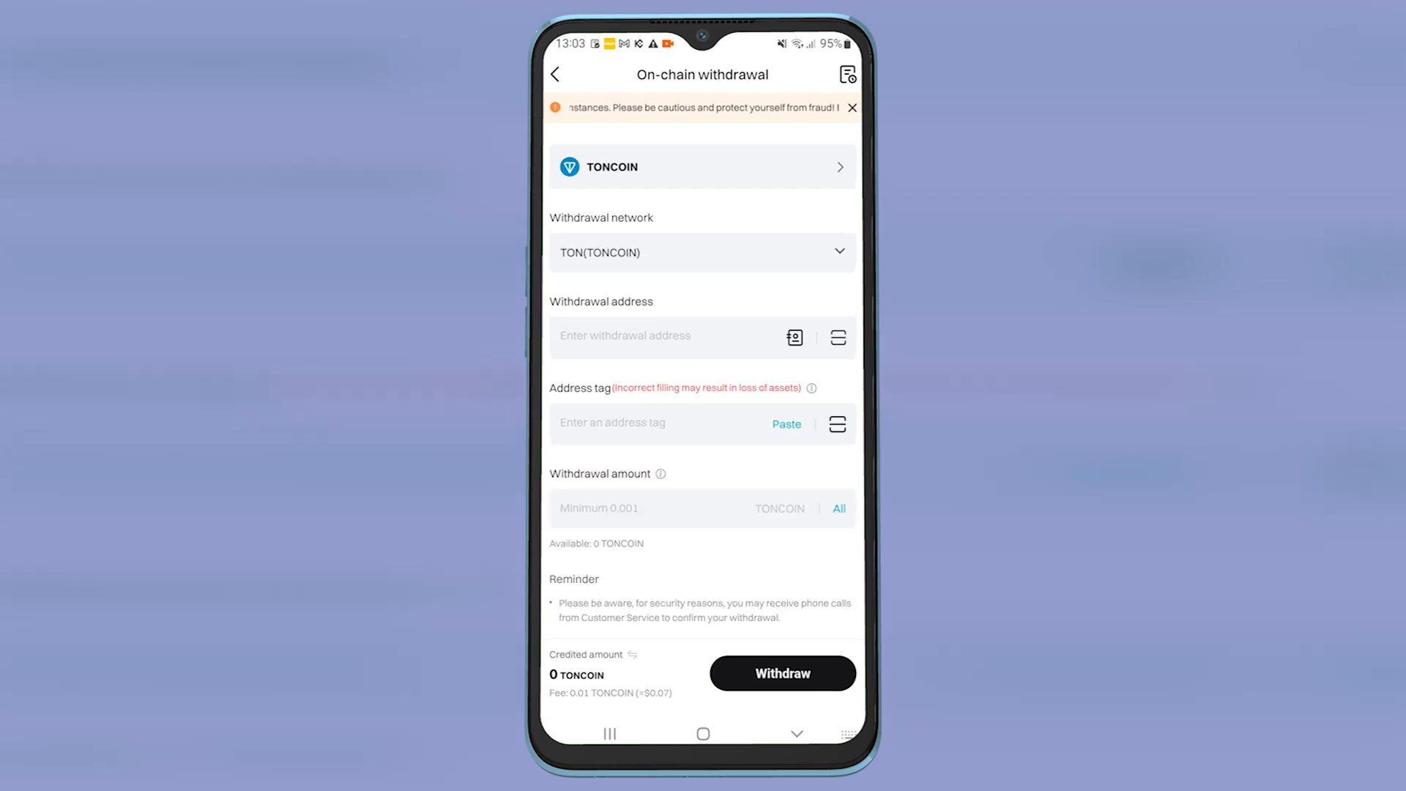
click(649, 336)
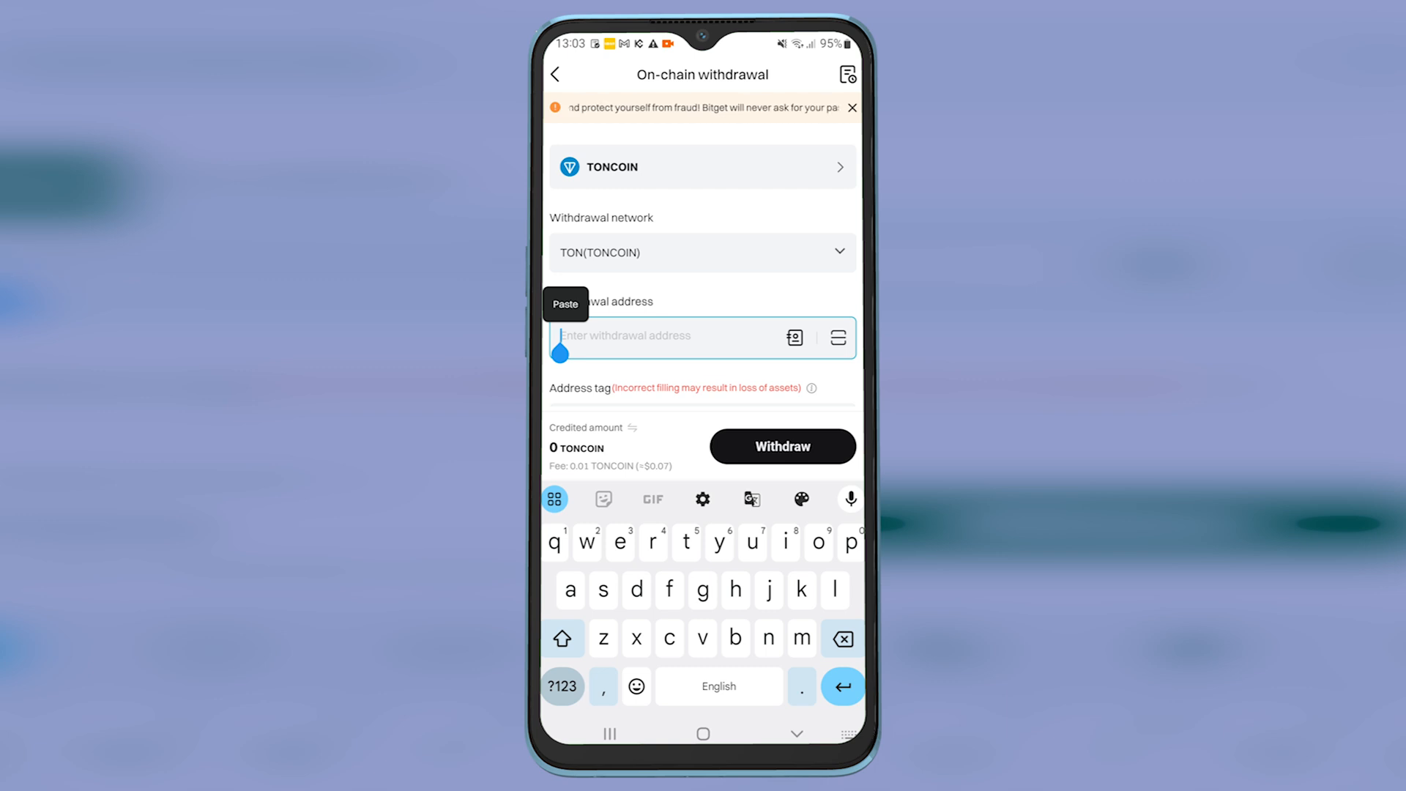
click(565, 304)
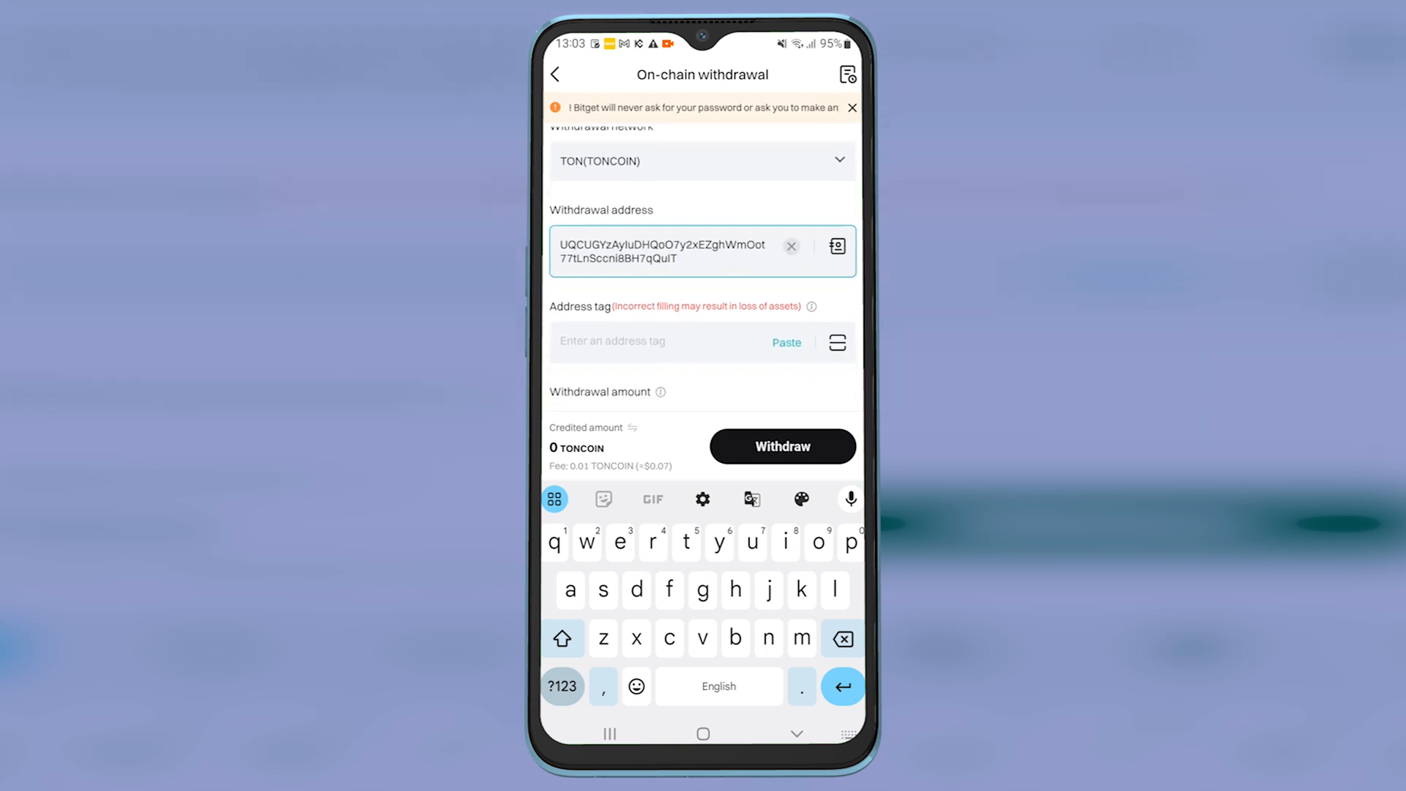